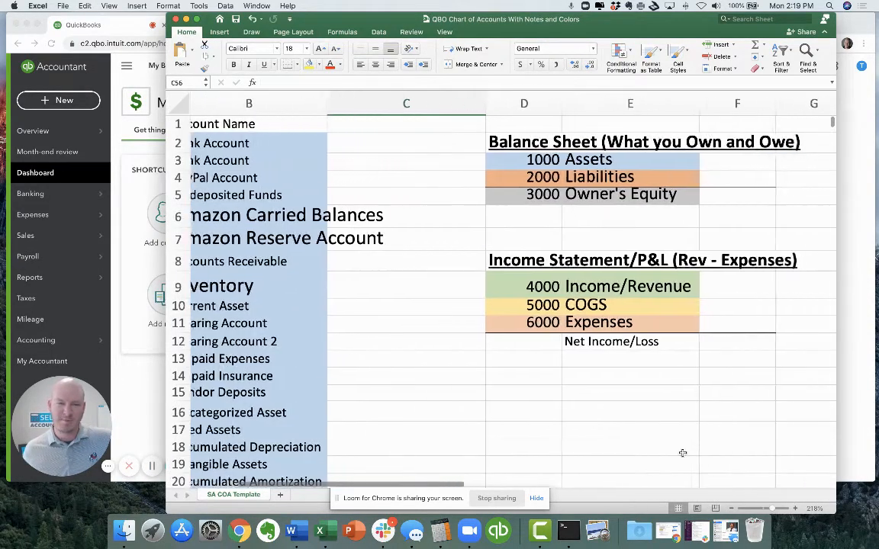
Step: Review the Excel account categories: 1000 Assets, 2000 Liabilities, 3000 Equity, 4000 Revenue, 5000 COGS, 6000 Expenses
{"action": "scroll", "scroll_direction": "right", "scroll_amount": 3}
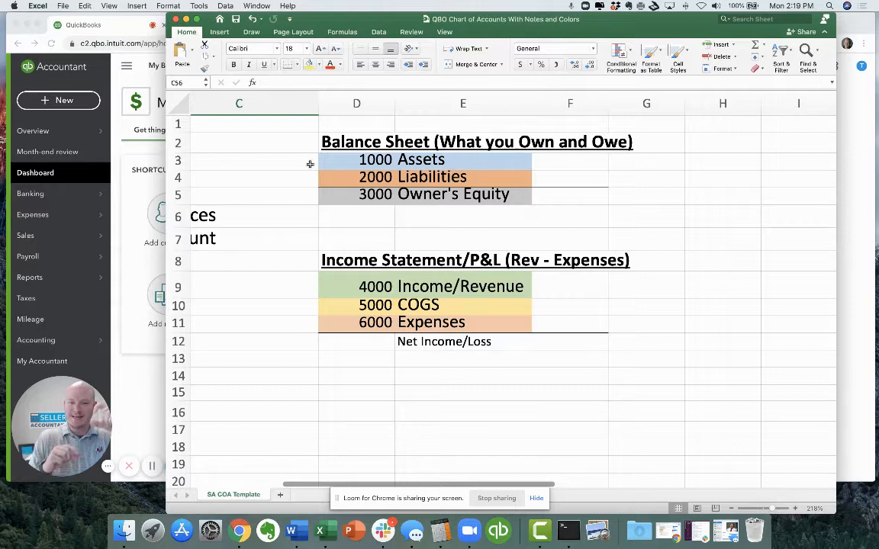
{"action": "left_click", "coordinate": [356, 160]}
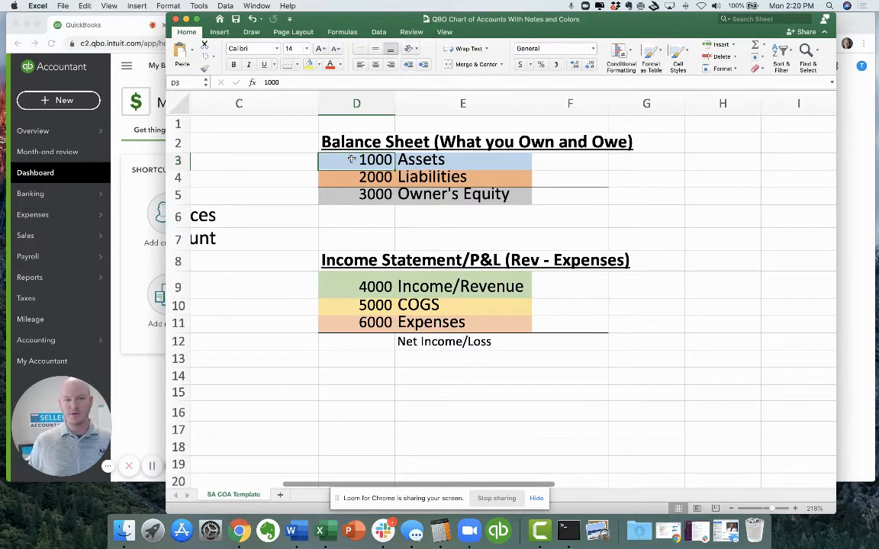
{"action": "left_click", "coordinate": [375, 194]}
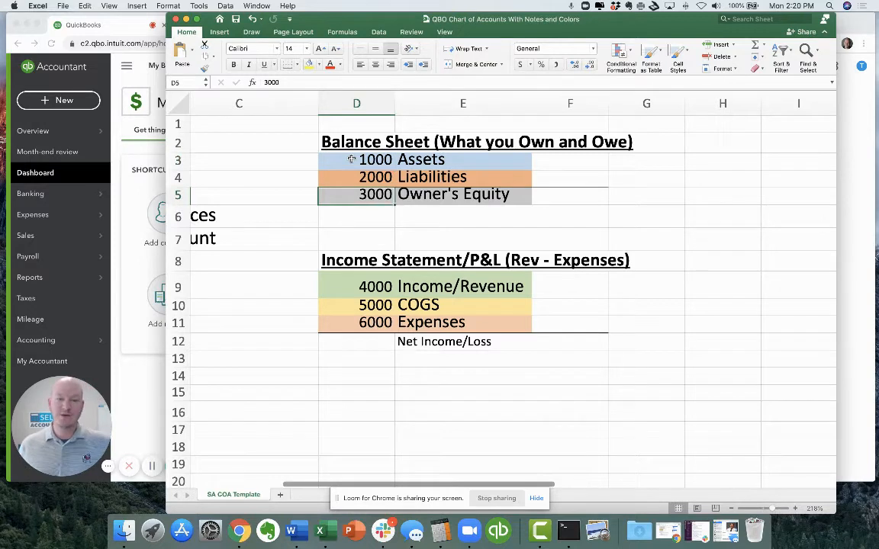
{"action": "left_click", "coordinate": [357, 216]}
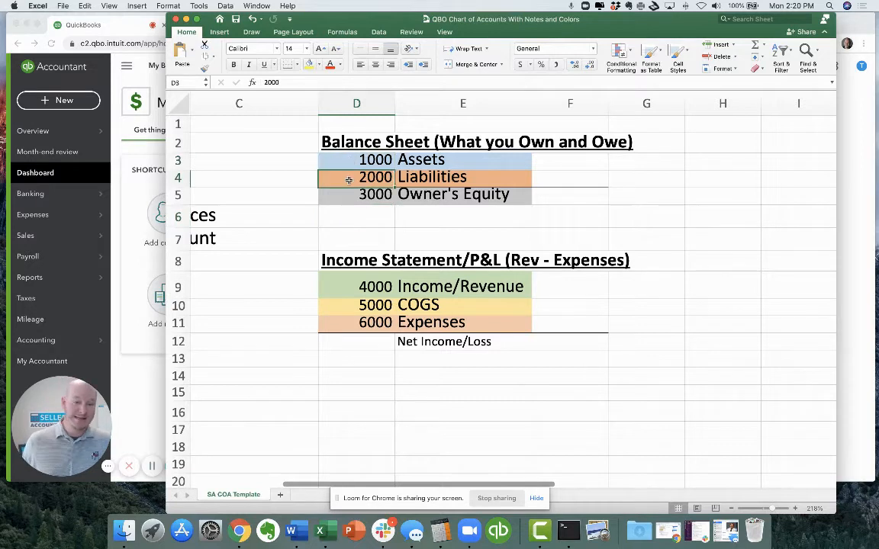
{"action": "left_click", "coordinate": [356, 215]}
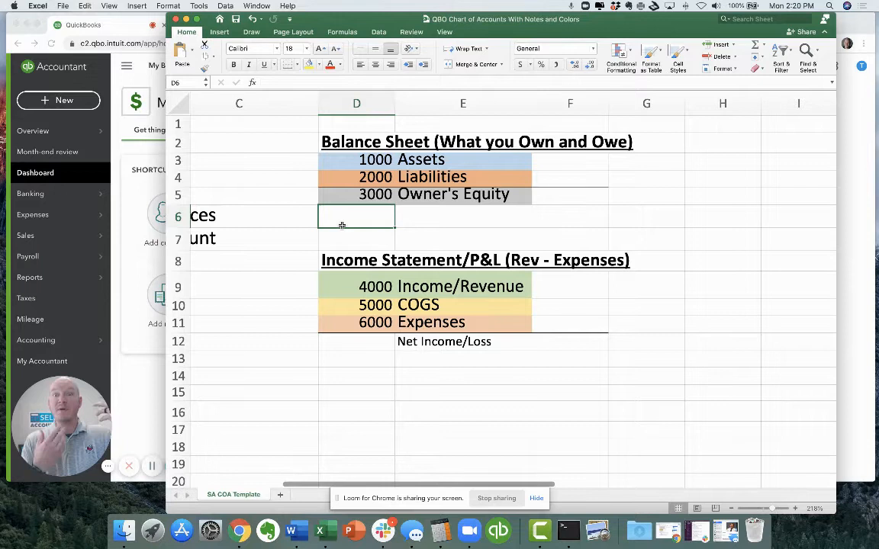
{"action": "mouse_move", "coordinate": [339, 242]}
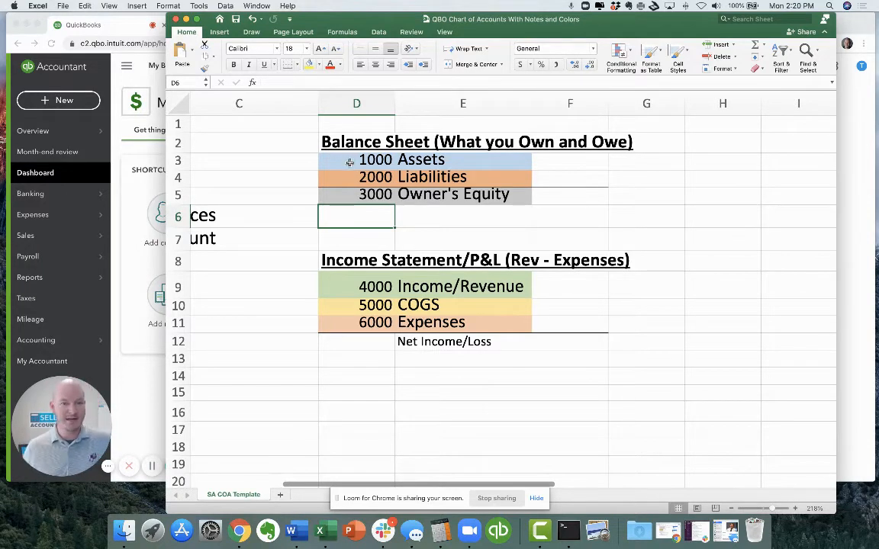
{"action": "left_click", "coordinate": [357, 176]}
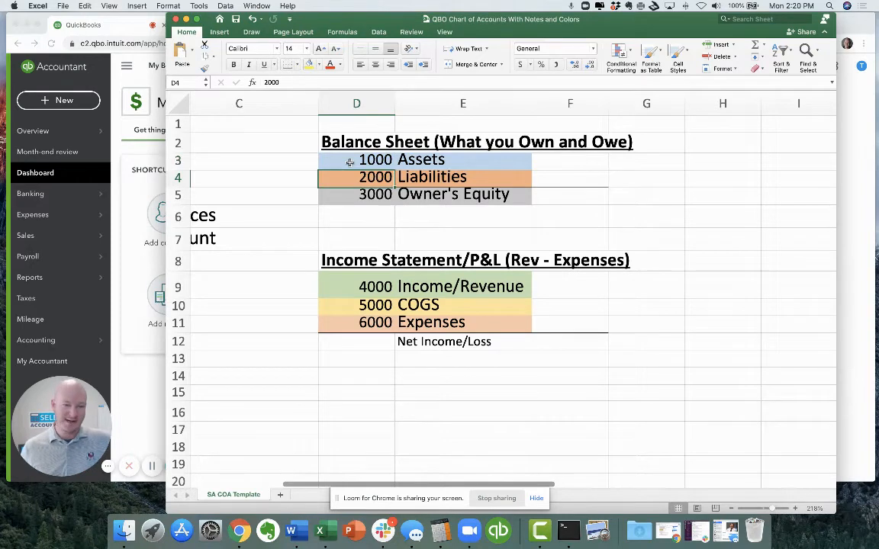
{"action": "left_click", "coordinate": [356, 286]}
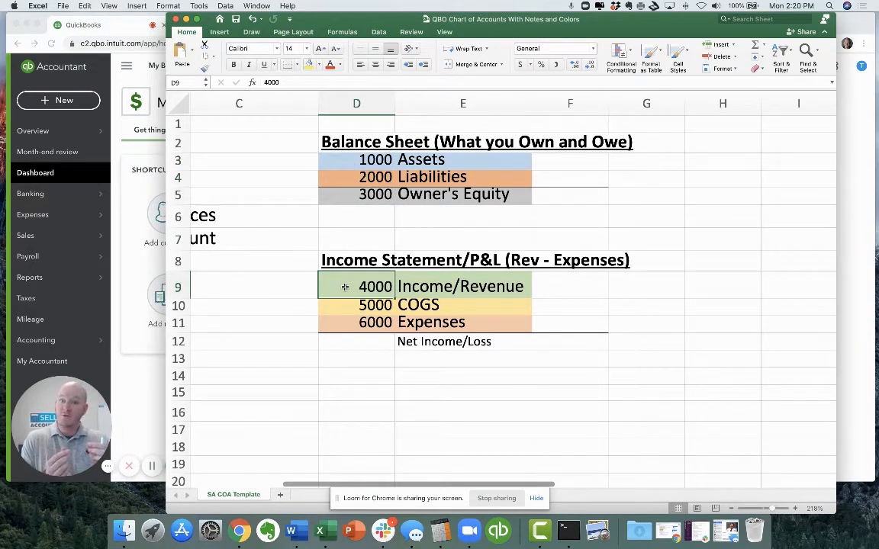
{"action": "left_click", "coordinate": [356, 304]}
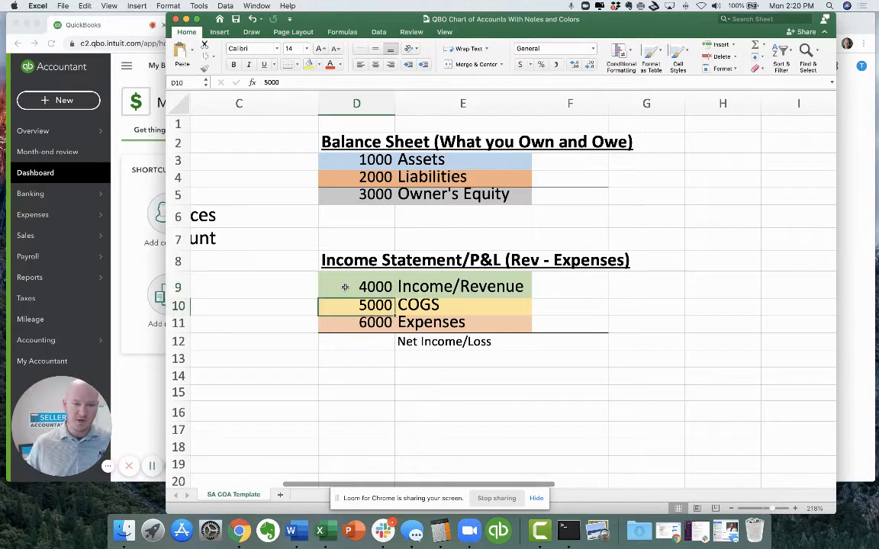
{"action": "left_click", "coordinate": [357, 323]}
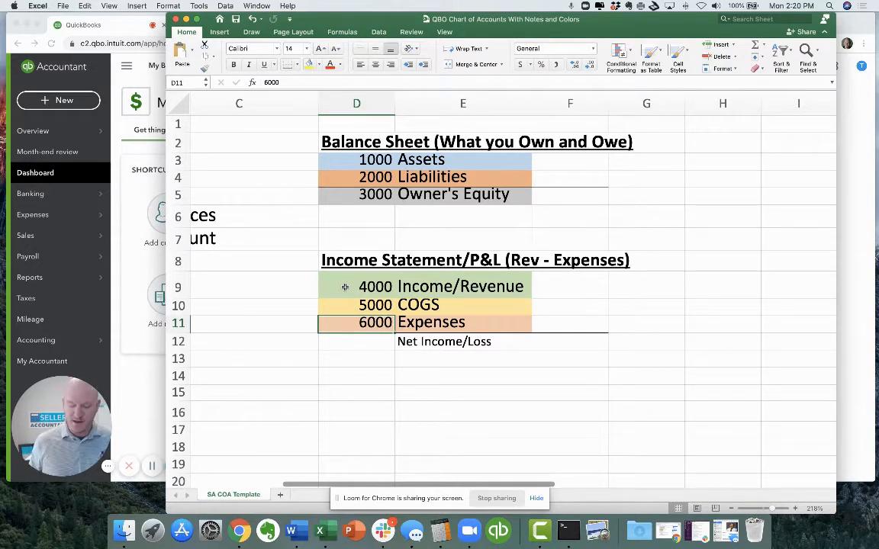
{"action": "left_click", "coordinate": [464, 341]}
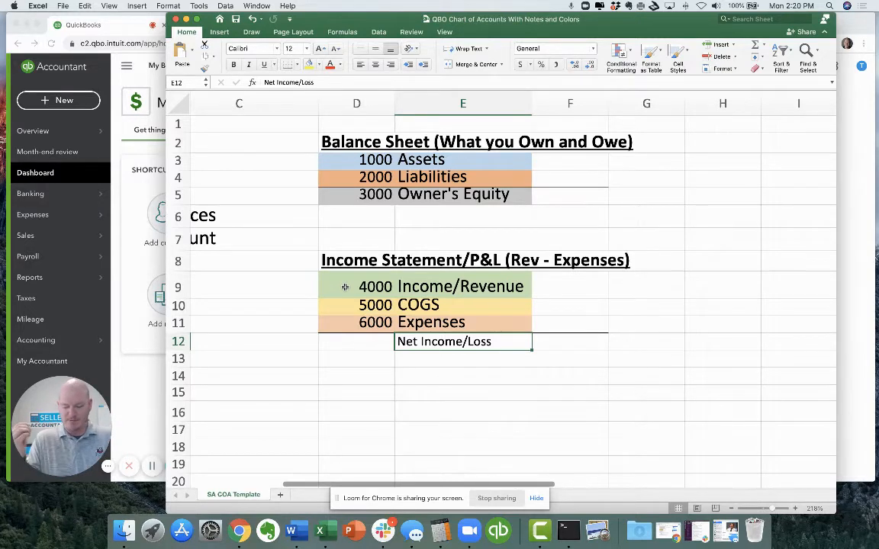
{"action": "left_click", "coordinate": [357, 286]}
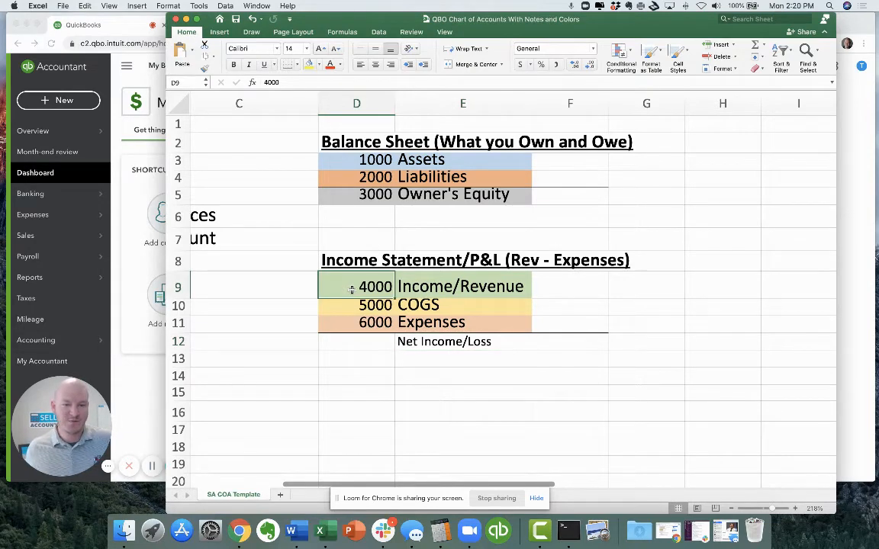
{"action": "mouse_move", "coordinate": [359, 235]}
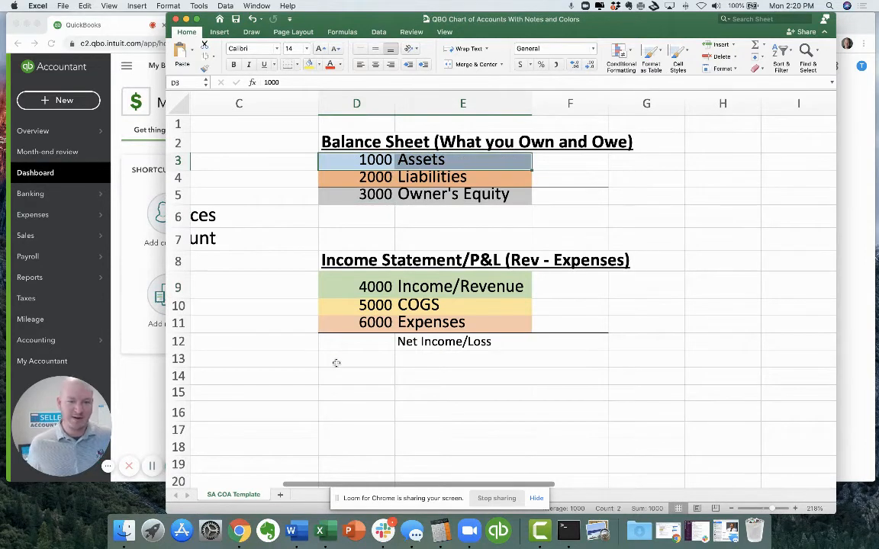
Step: Note the $100 deposit in Excel: Checking Acct 100 and Revenue 100, then return to QuickBooks
{"action": "type", "text": "100 Deposit in our checking a"}
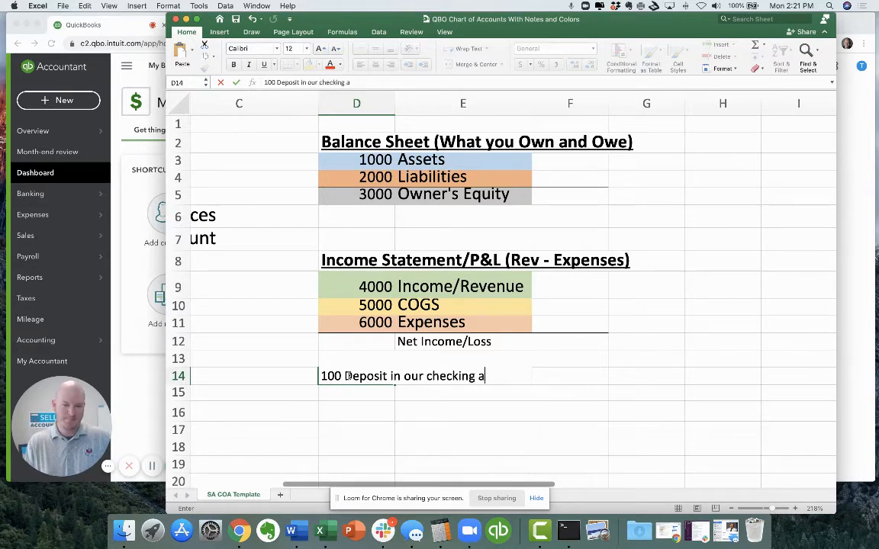
{"action": "type", "text": "ccount"}
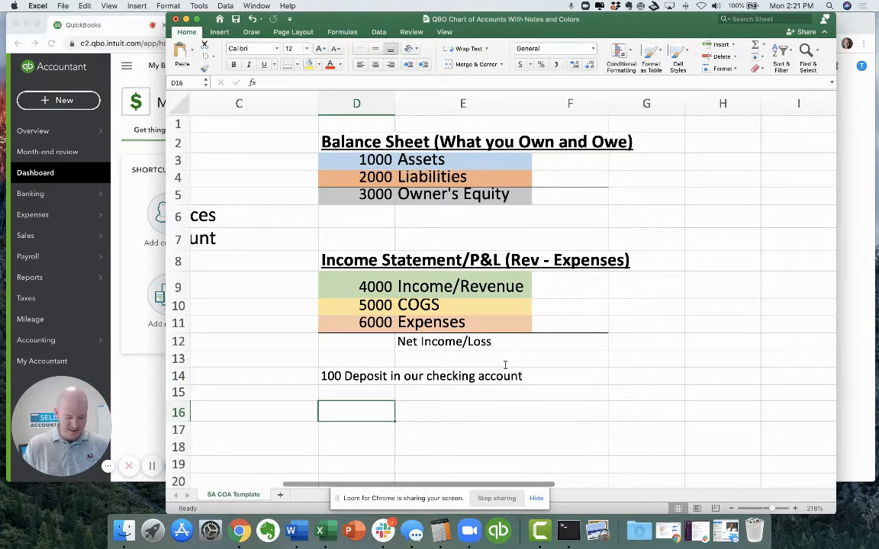
{"action": "type", "text": "100"}
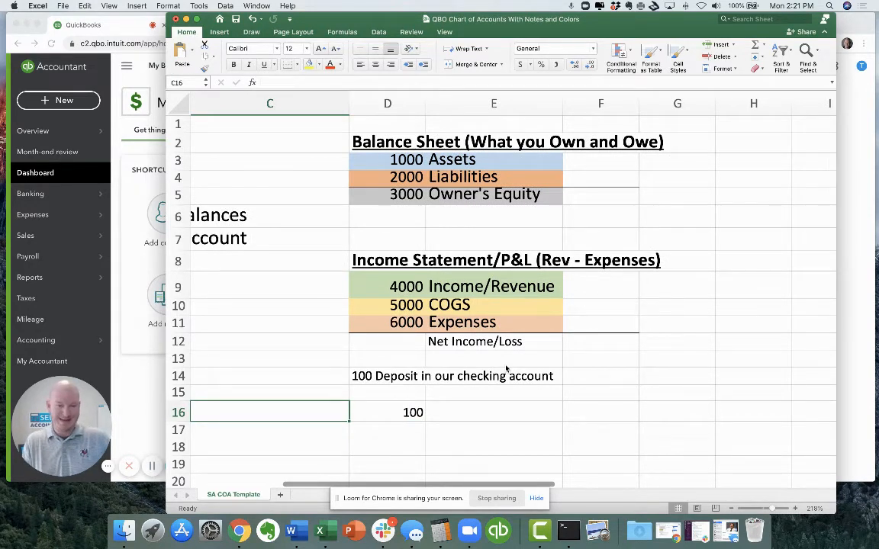
{"action": "type", "text": "Checking Acct"}
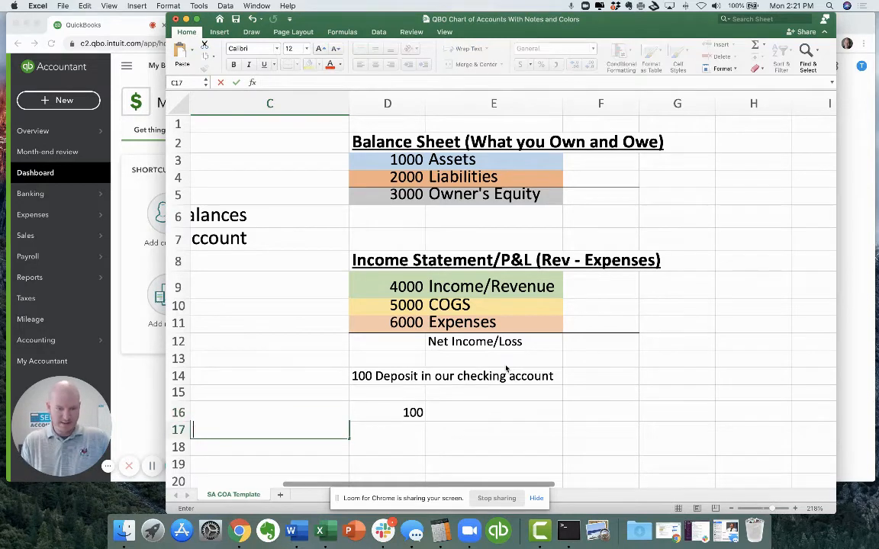
{"action": "type", "text": "Rev"}
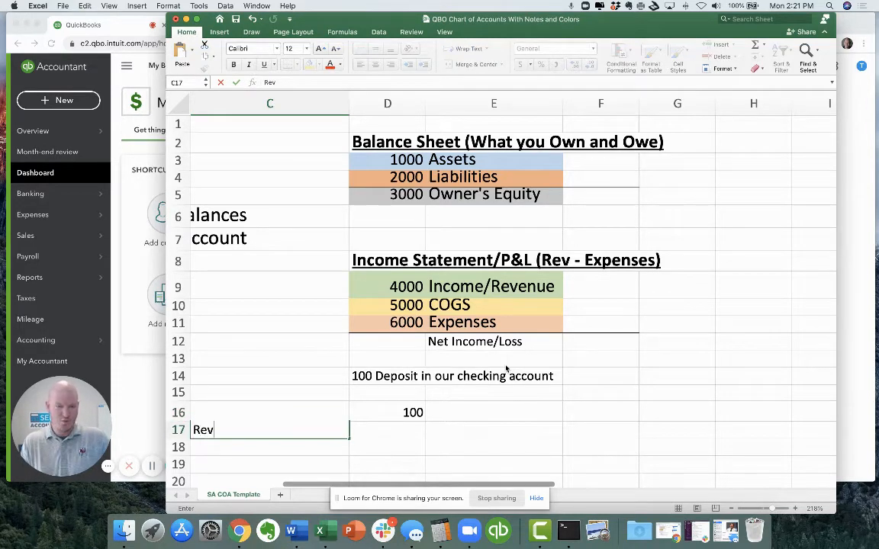
{"action": "type", "text": "enue"}
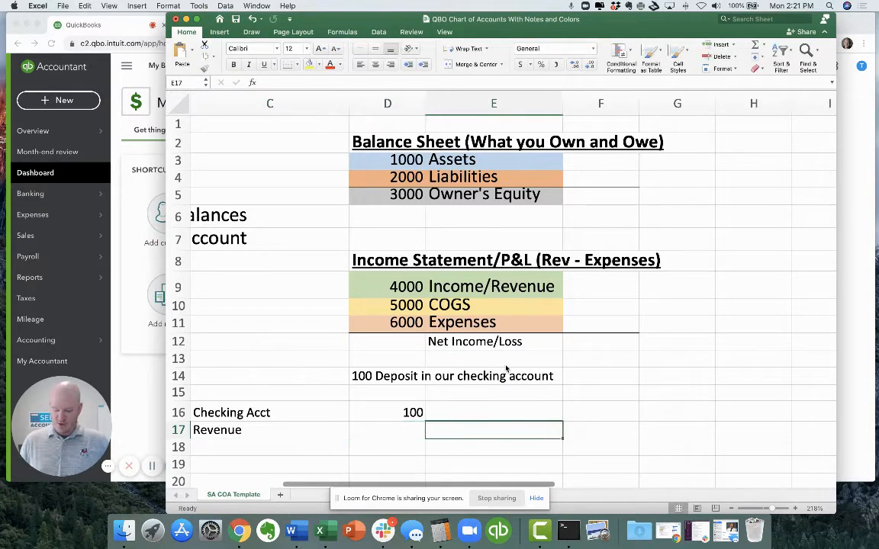
{"action": "type", "text": "100"}
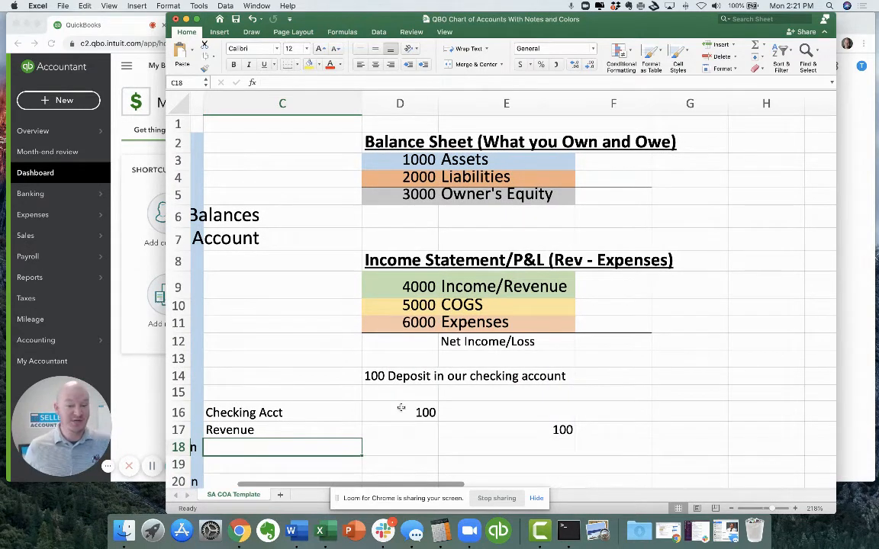
{"action": "left_click", "coordinate": [506, 430]}
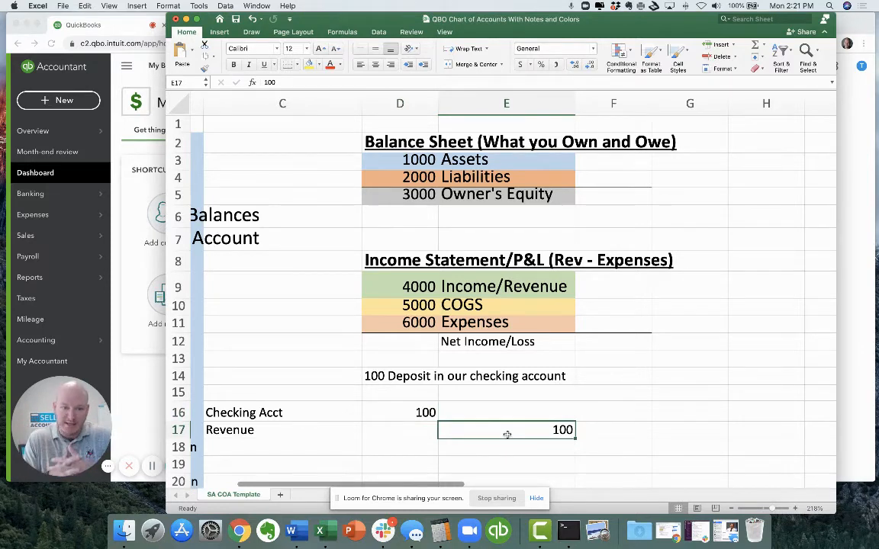
{"action": "mouse_move", "coordinate": [476, 228]}
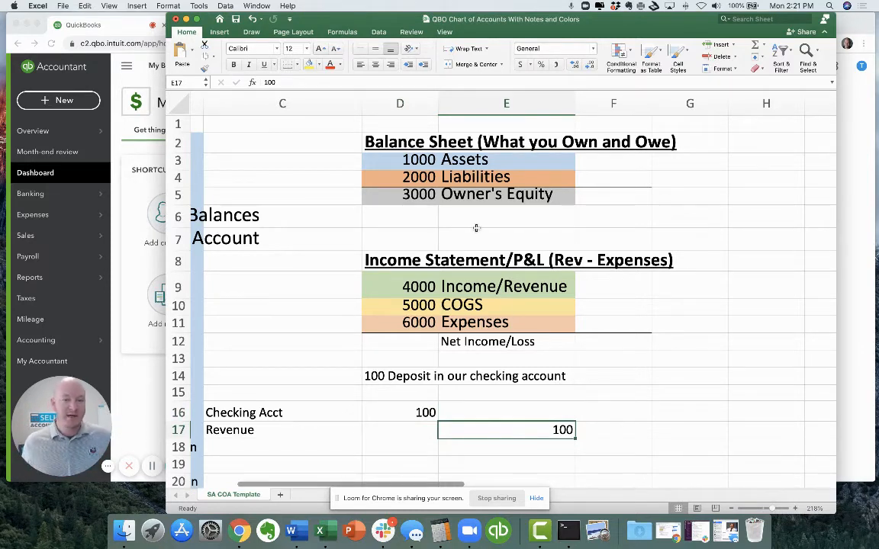
{"action": "left_click", "coordinate": [419, 160]}
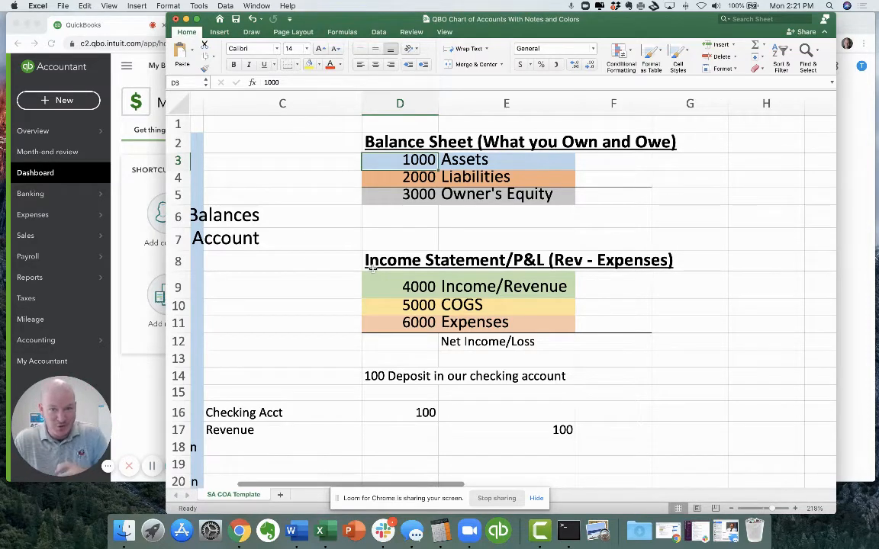
{"action": "left_click", "coordinate": [400, 286]}
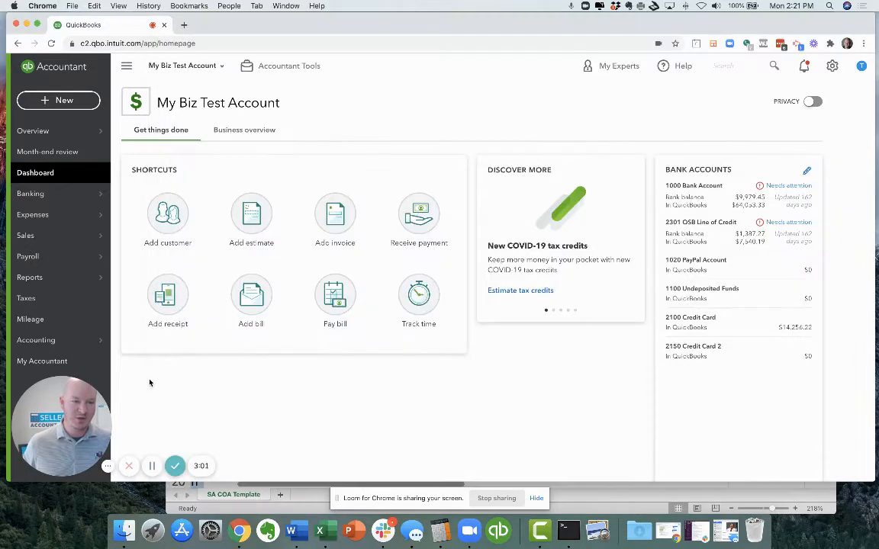
Step: Start a new Journal entry from the + New menu
{"action": "left_click", "coordinate": [58, 100]}
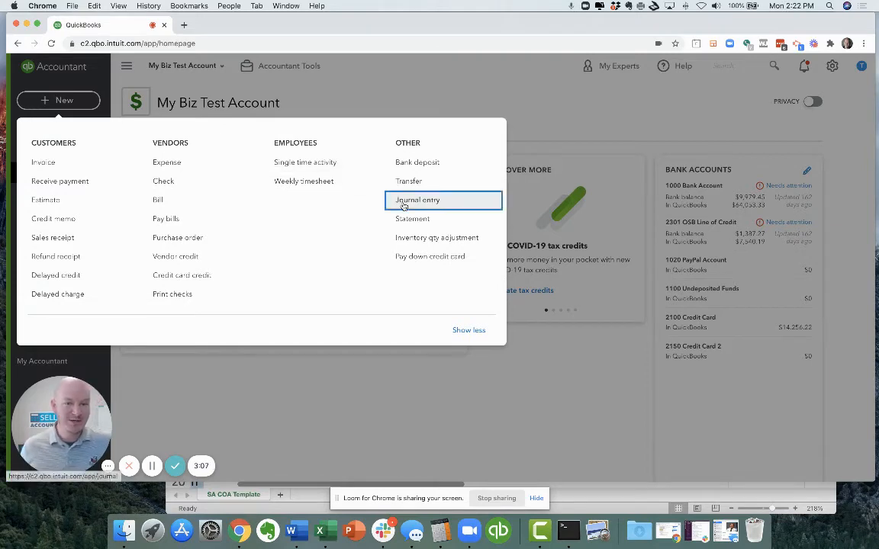
{"action": "left_click", "coordinate": [417, 200]}
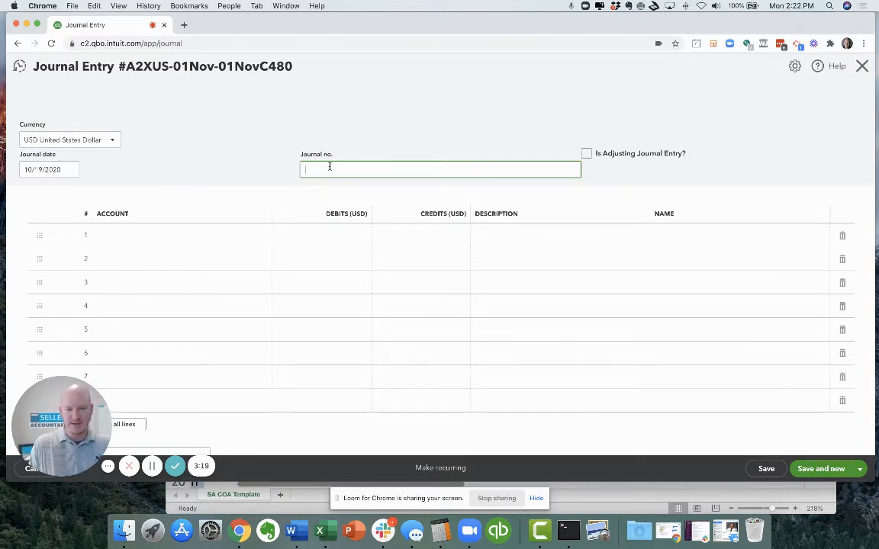
Step: Enter line 1 as 1000 Bank Account debit 100 and line 2 as 4100 Amazon Sales credit 100
{"action": "type", "text": "Rev entry #"}
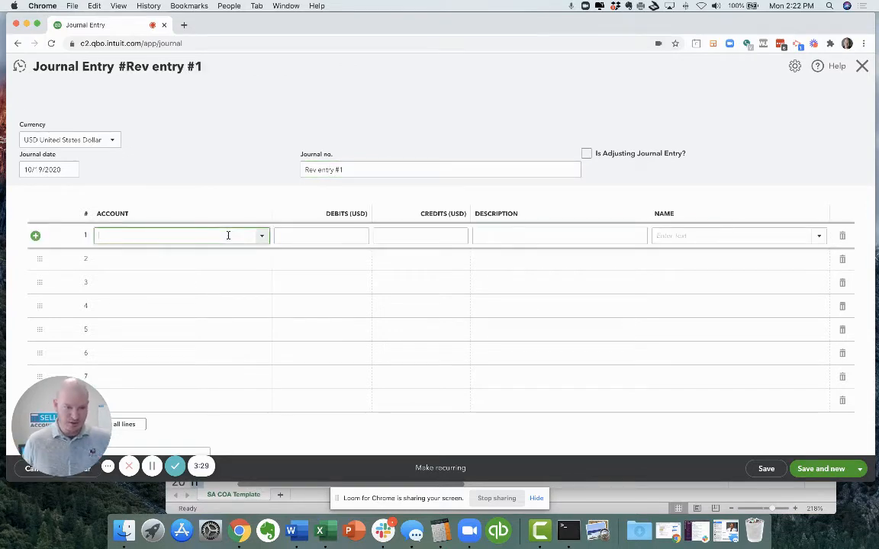
{"action": "type", "text": "10"}
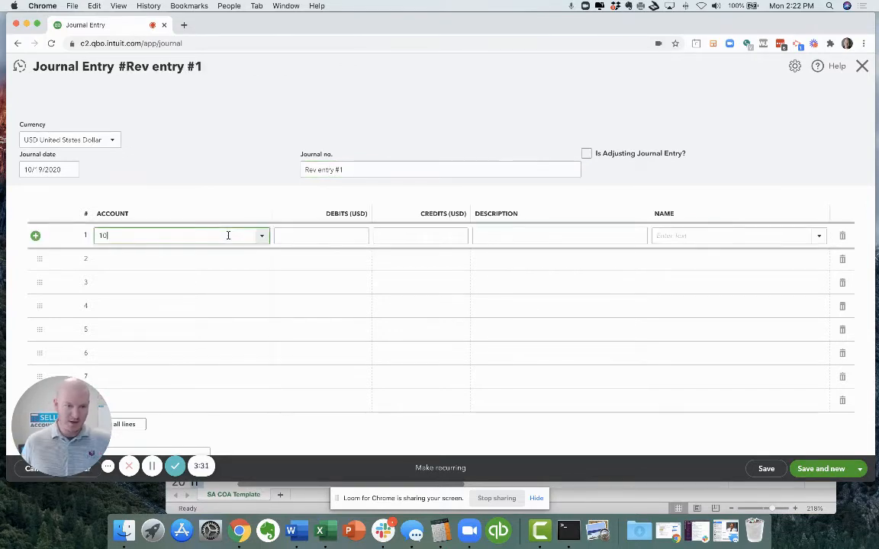
{"action": "left_click", "coordinate": [180, 235]}
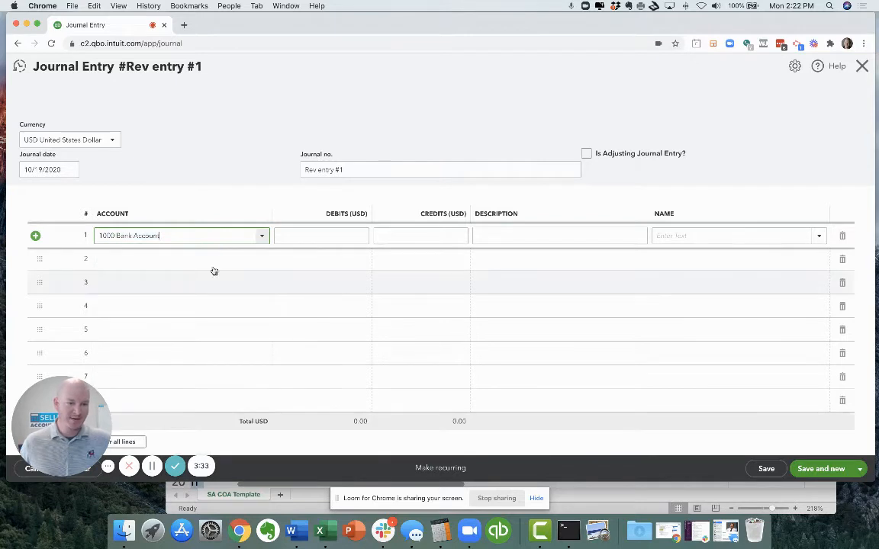
{"action": "type", "text": "100.00"}
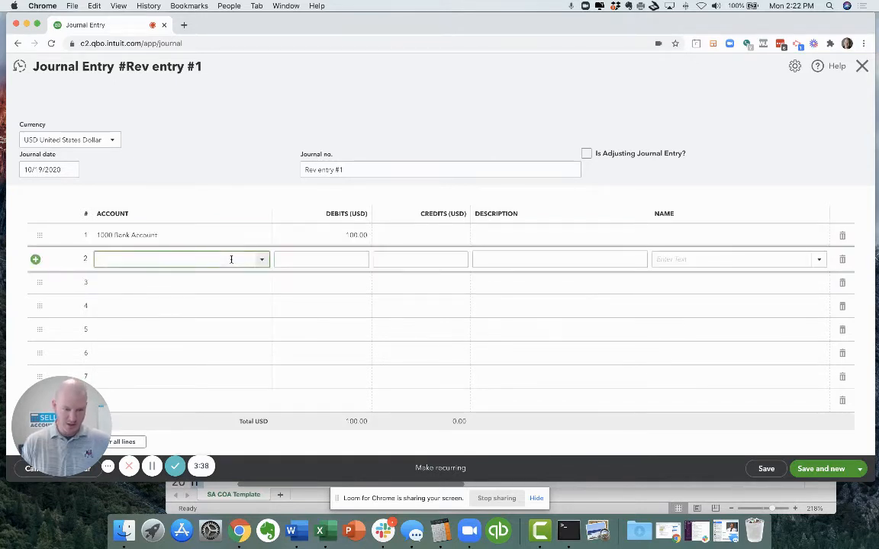
{"action": "type", "text": "4100 Amazon Sales"}
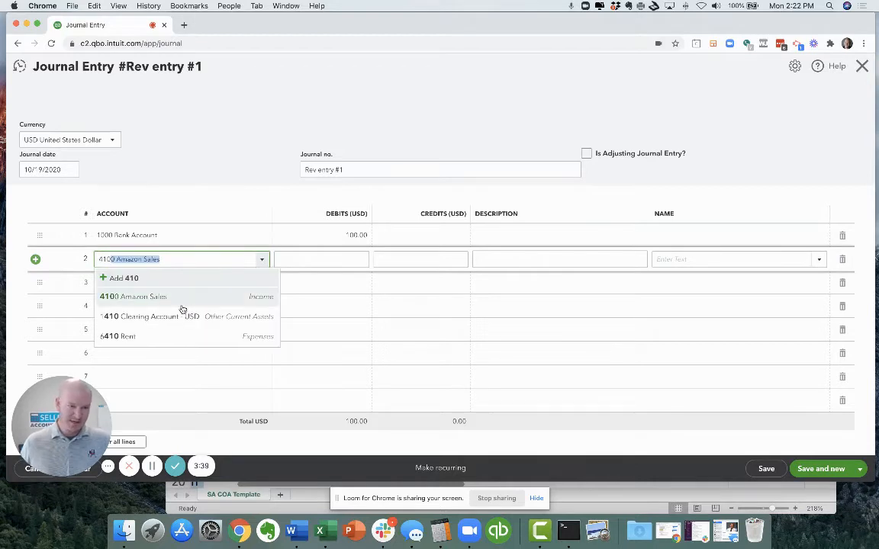
{"action": "left_click", "coordinate": [132, 297]}
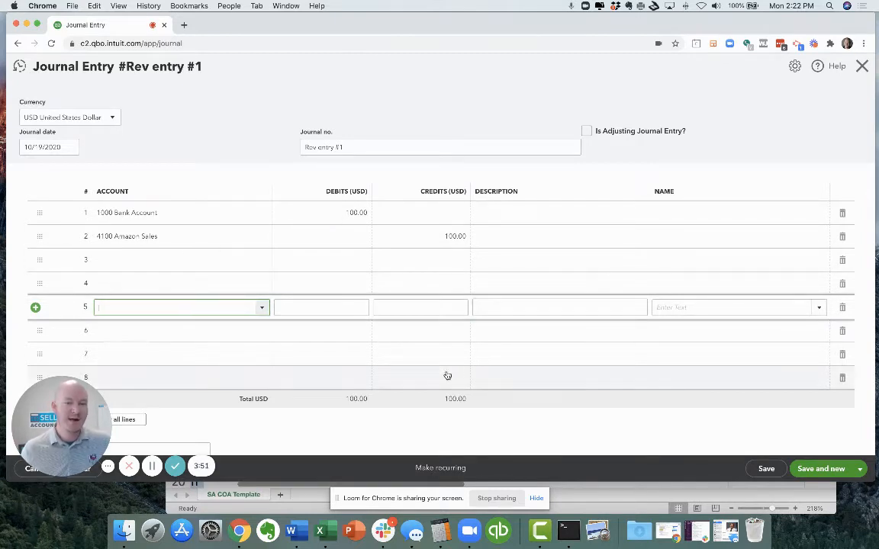
{"action": "mouse_move", "coordinate": [429, 454]}
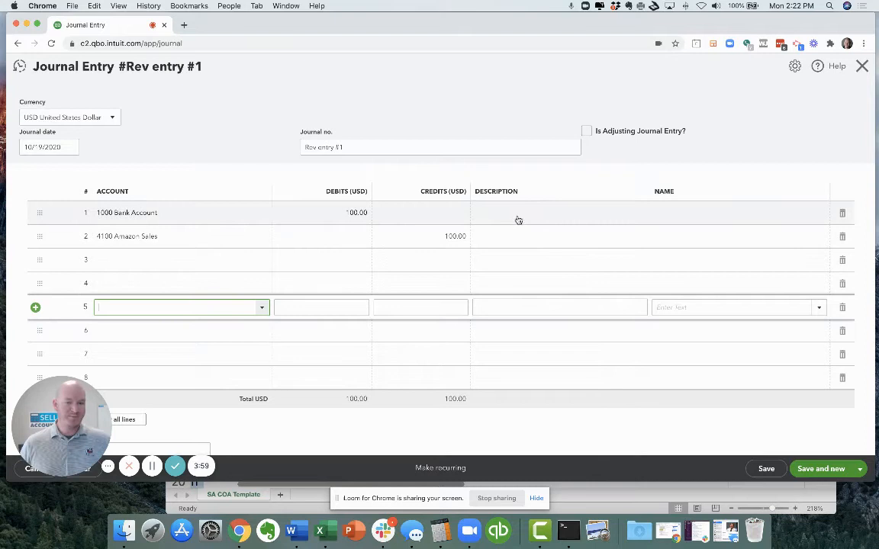
{"action": "left_click", "coordinate": [560, 213]}
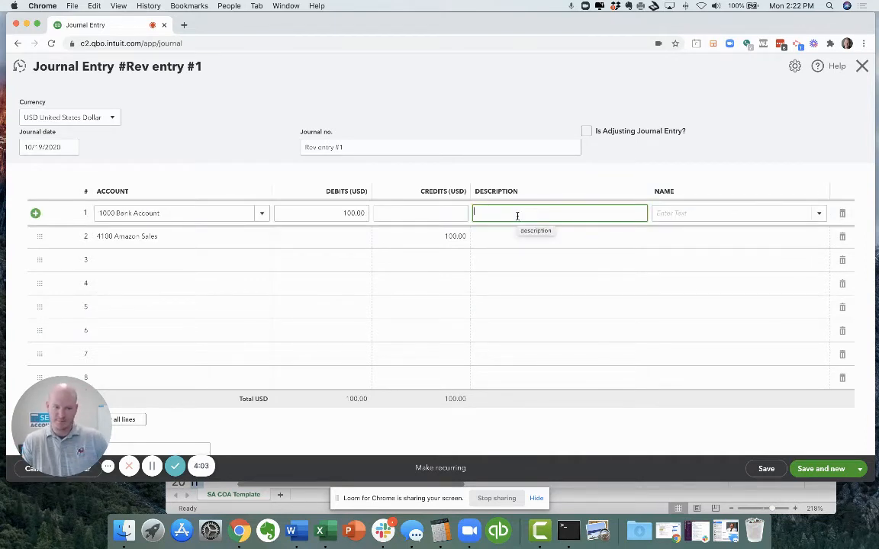
Step: Describe line 1 as 'Bezos gave me cash' and line 2 as 'Booked Bezos cash to revenue account.'
{"action": "type", "text": "Bezos gave"}
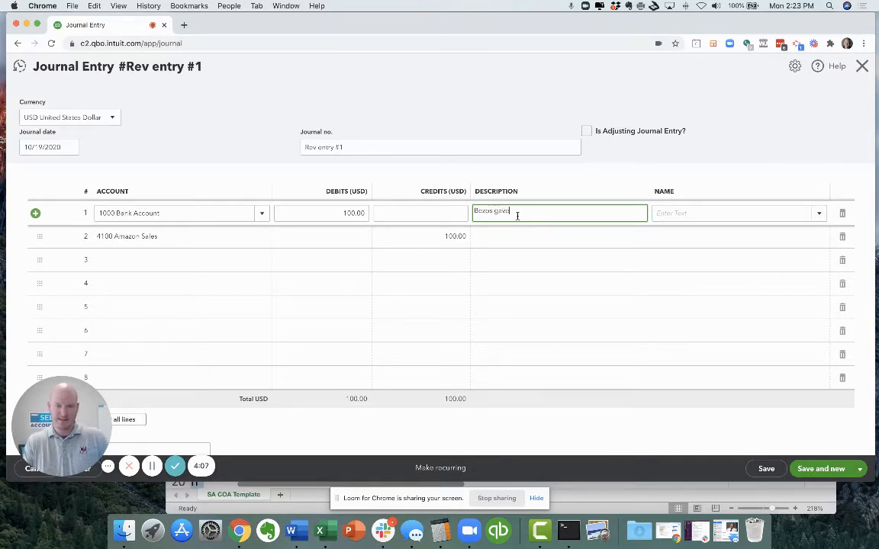
{"action": "type", "text": "me cash"}
{"action": "left_click", "coordinate": [560, 236]}
{"action": "type", "text": "Booked Bezos ca"}
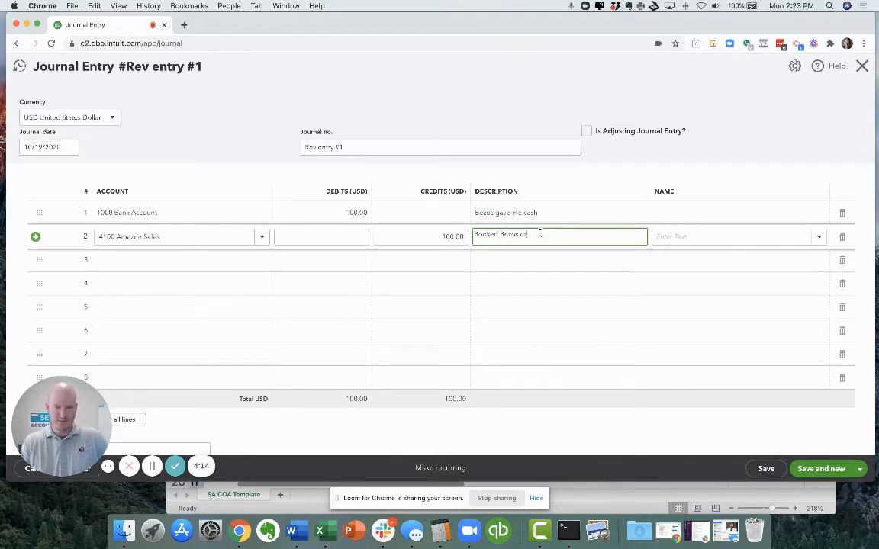
{"action": "type", "text": "sh to revenue account"}
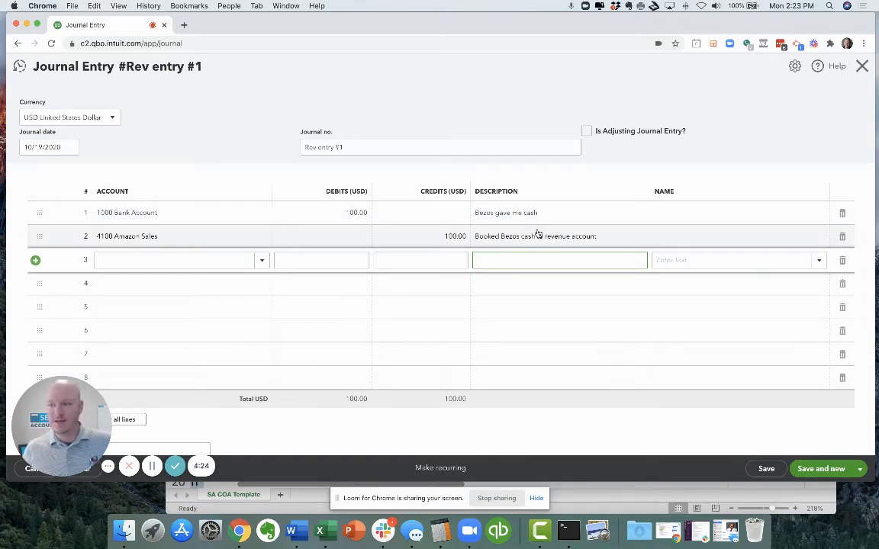
{"action": "scroll", "scroll_direction": "down", "scroll_amount": 3}
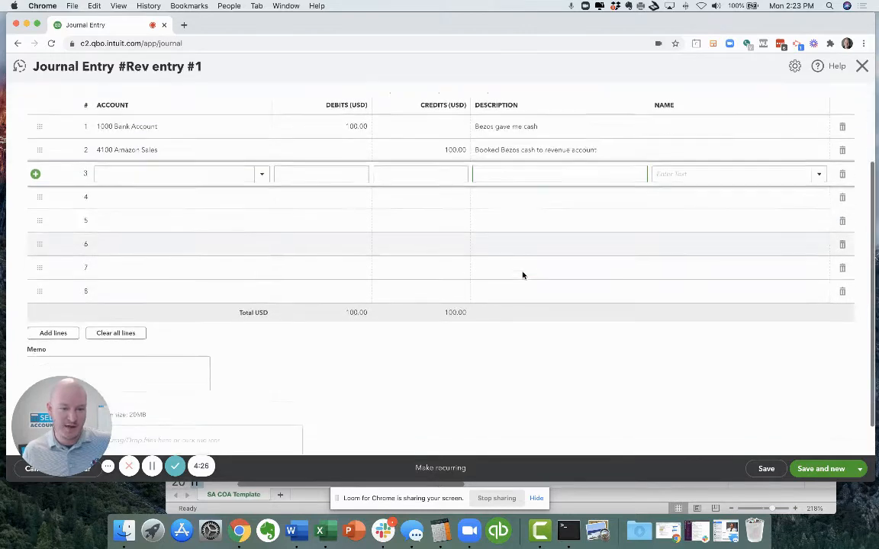
{"action": "scroll", "scroll_direction": "down", "scroll_amount": 3}
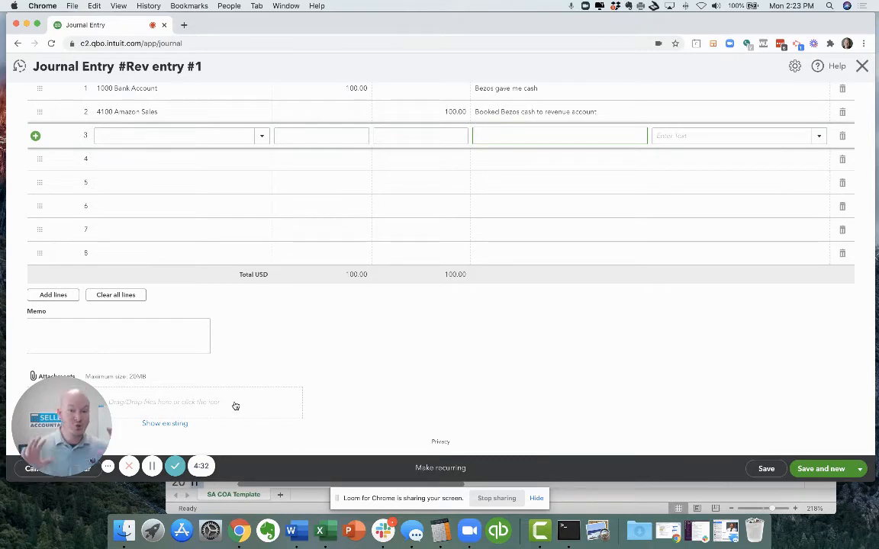
{"action": "scroll", "scroll_direction": "up", "scroll_amount": 3}
{"action": "type", "text": "1300"}
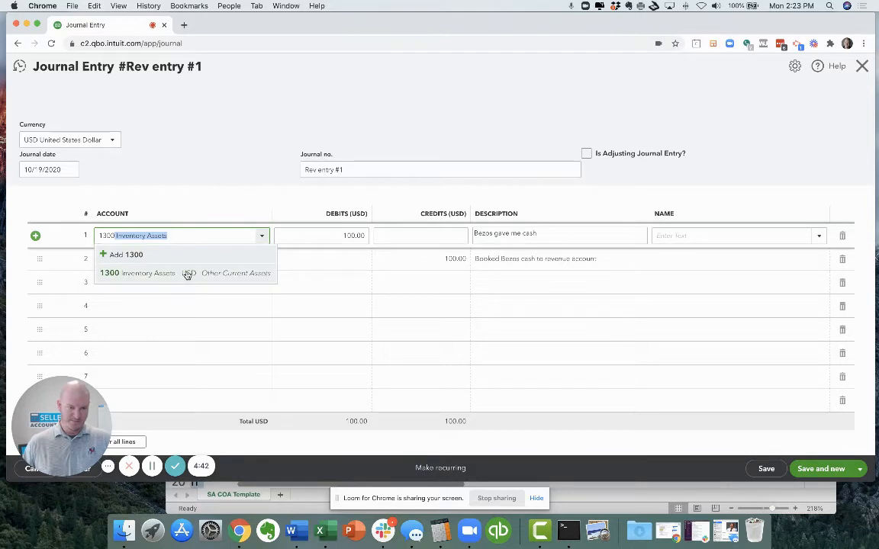
Step: Switch line 1 to 1300 Inventory Assets and describe it as a counted-inventory adjustment
{"action": "left_click", "coordinate": [148, 273]}
{"action": "type", "text": "1000"}
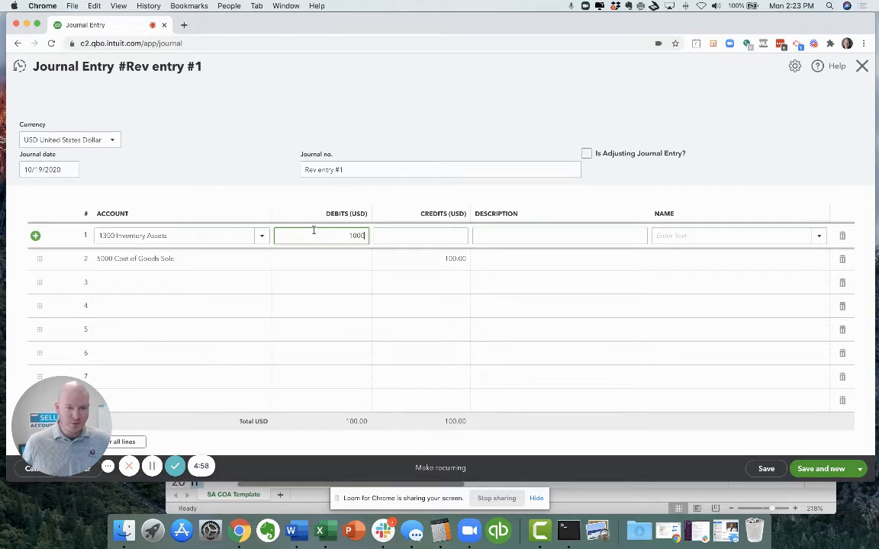
{"action": "left_click", "coordinate": [559, 235]}
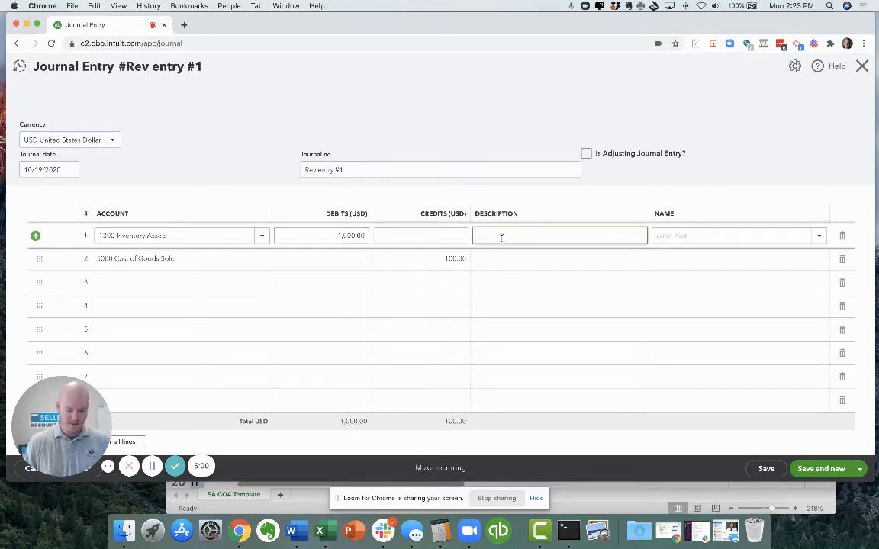
{"action": "type", "text": "counted inventory and"}
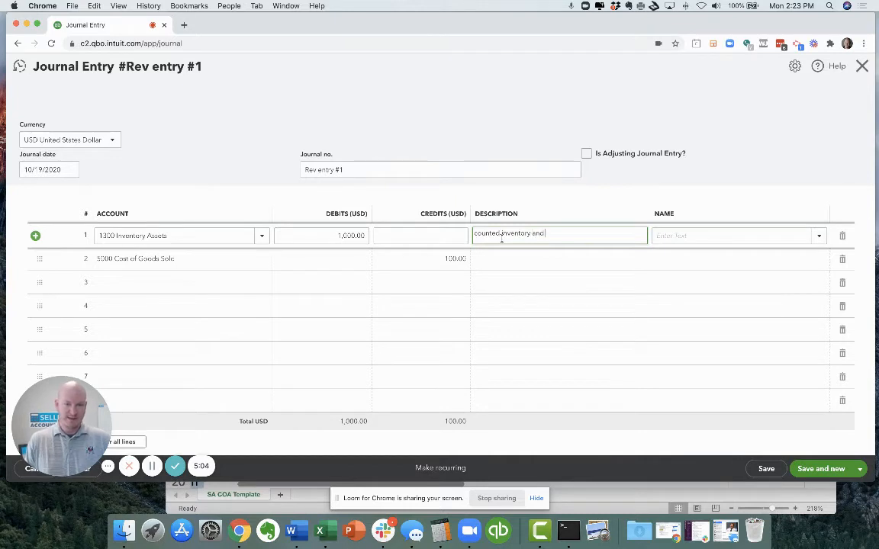
{"action": "type", "text": "need to adjust"}
{"action": "left_click", "coordinate": [421, 259]}
{"action": "type", "text": "1,000"}
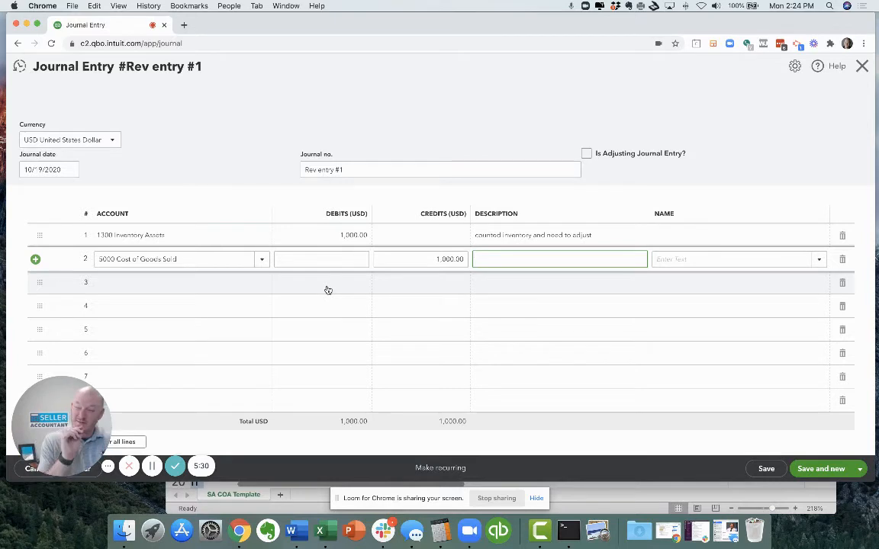
{"action": "scroll", "scroll_direction": "down", "scroll_amount": 3}
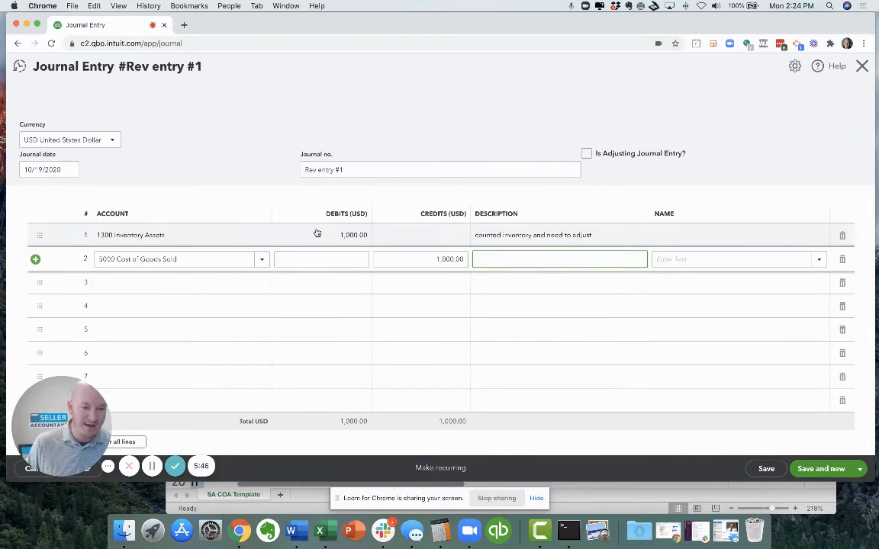
{"action": "left_click", "coordinate": [321, 235]}
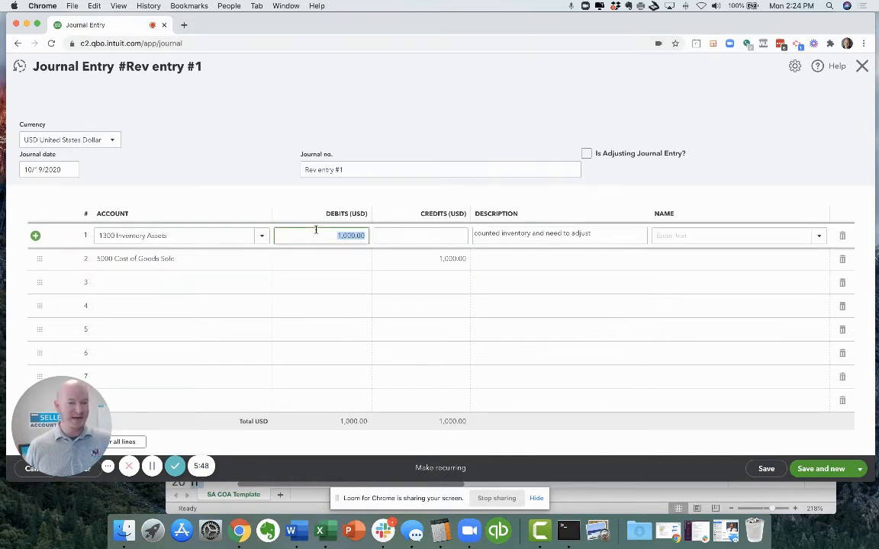
{"action": "left_click", "coordinate": [859, 469]}
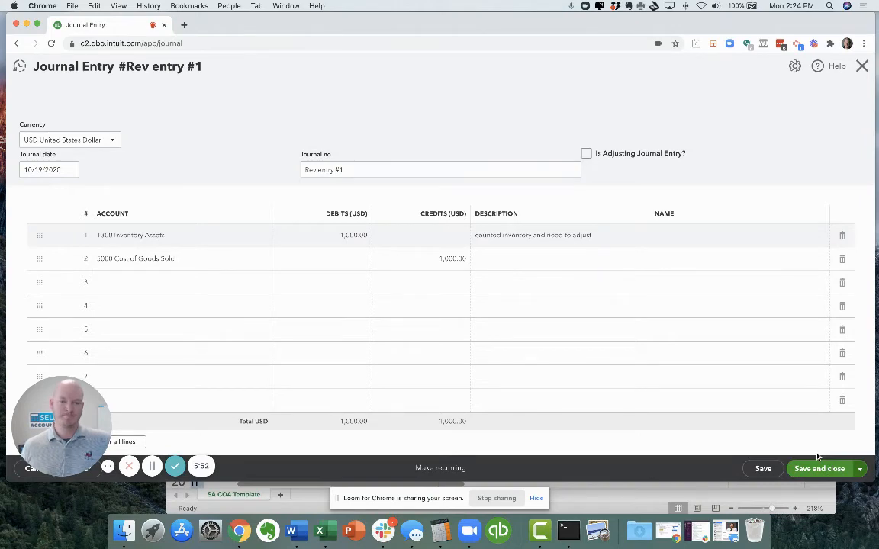
Step: Save the journal entry and run the Profit and Loss report for All Dates
{"action": "left_click", "coordinate": [819, 469]}
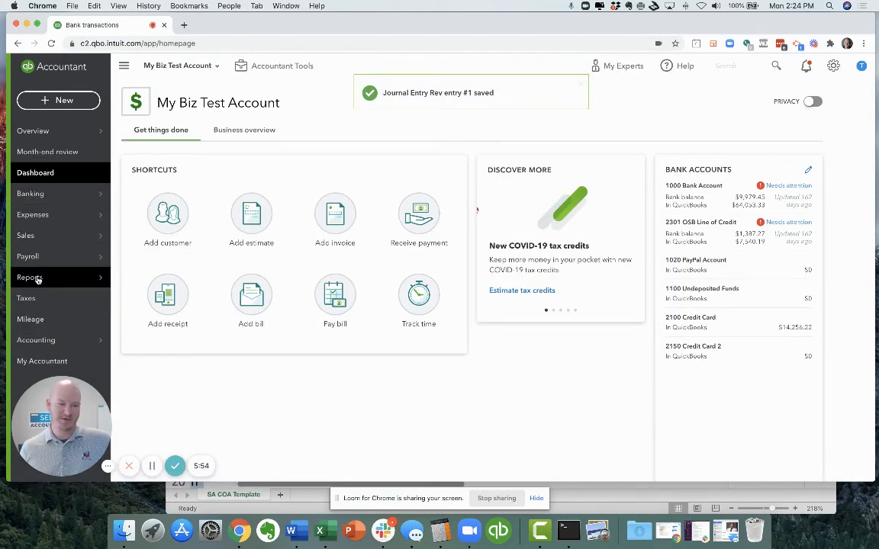
{"action": "left_click", "coordinate": [30, 277]}
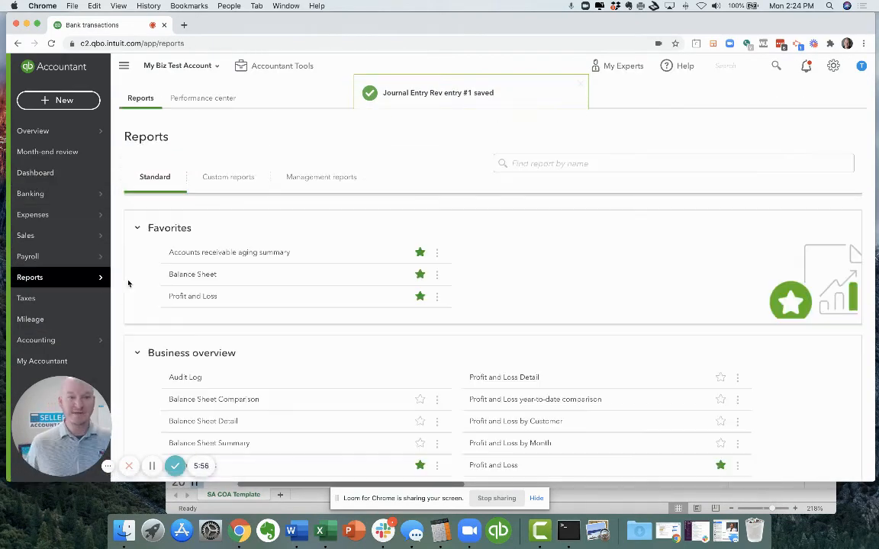
{"action": "left_click", "coordinate": [192, 296]}
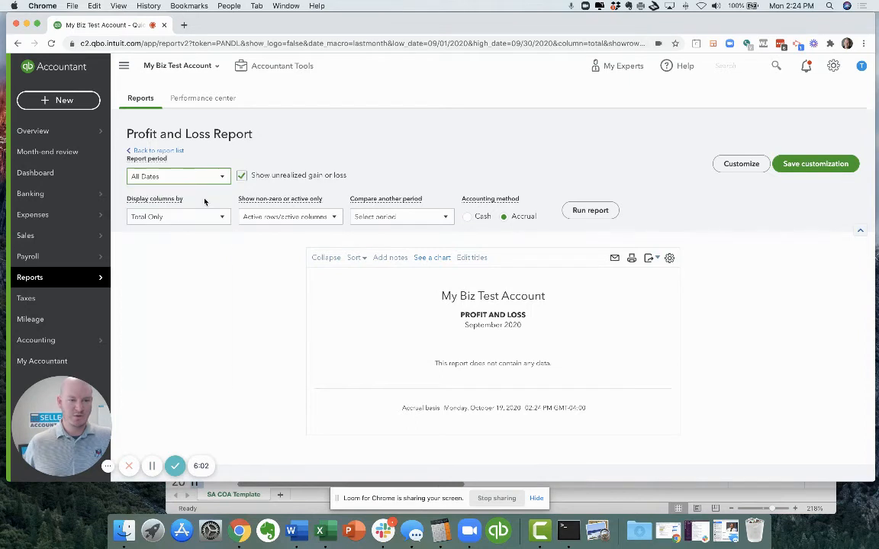
{"action": "left_click", "coordinate": [590, 209]}
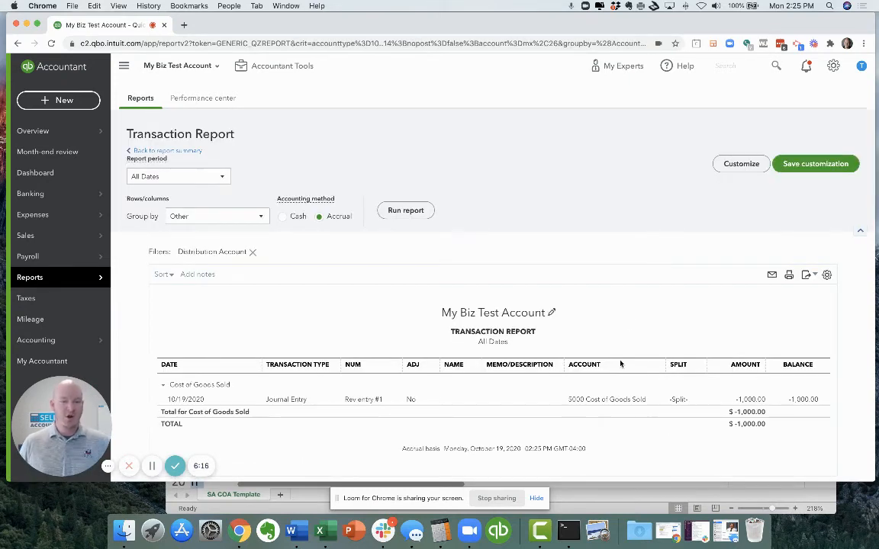
Step: Open Rev entry #1 from the report row and view its audit history
{"action": "left_click", "coordinate": [605, 399]}
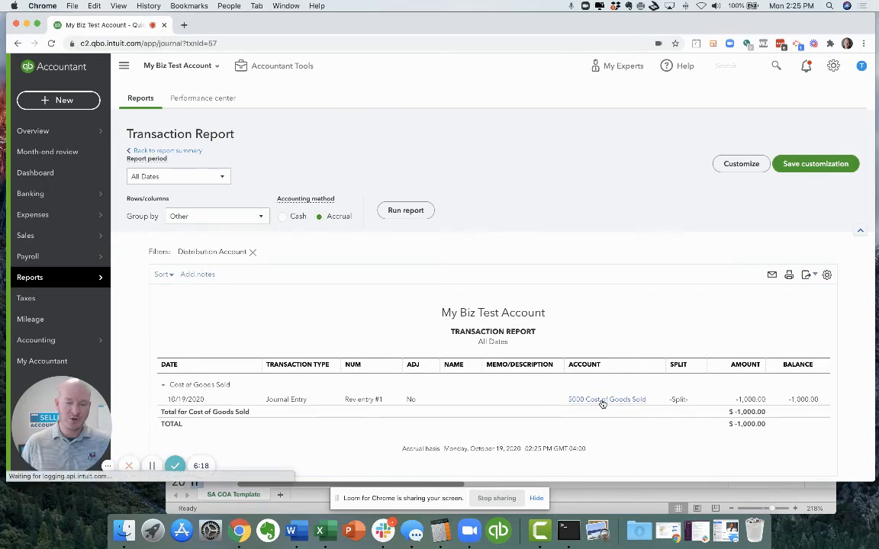
{"action": "left_click", "coordinate": [608, 399]}
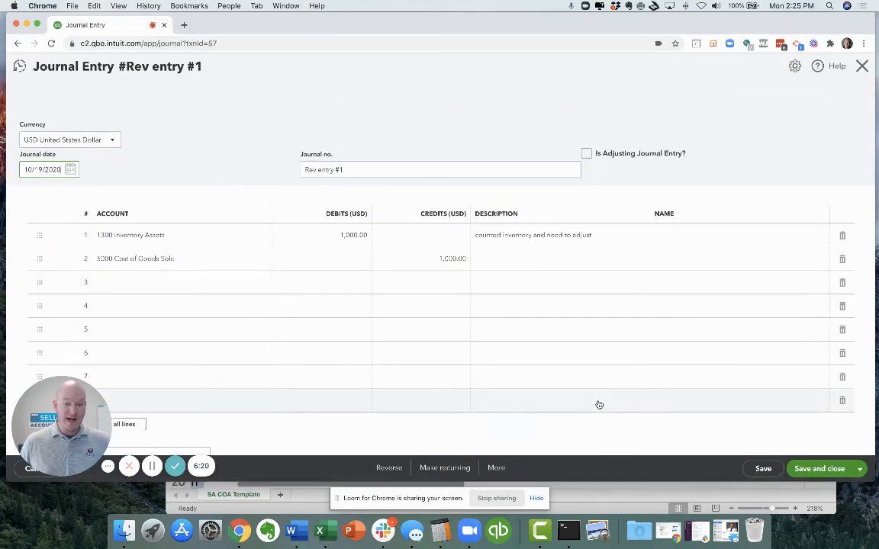
{"action": "left_click", "coordinate": [496, 468]}
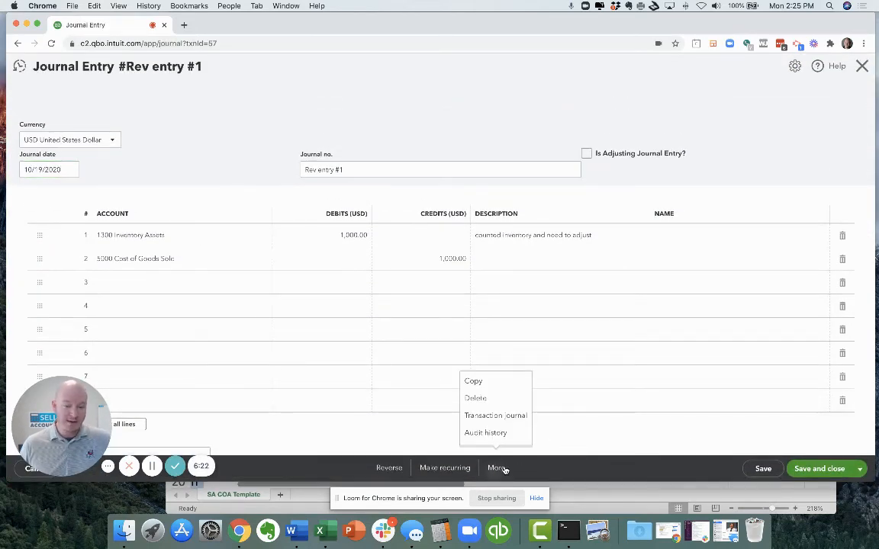
{"action": "mouse_move", "coordinate": [485, 433]}
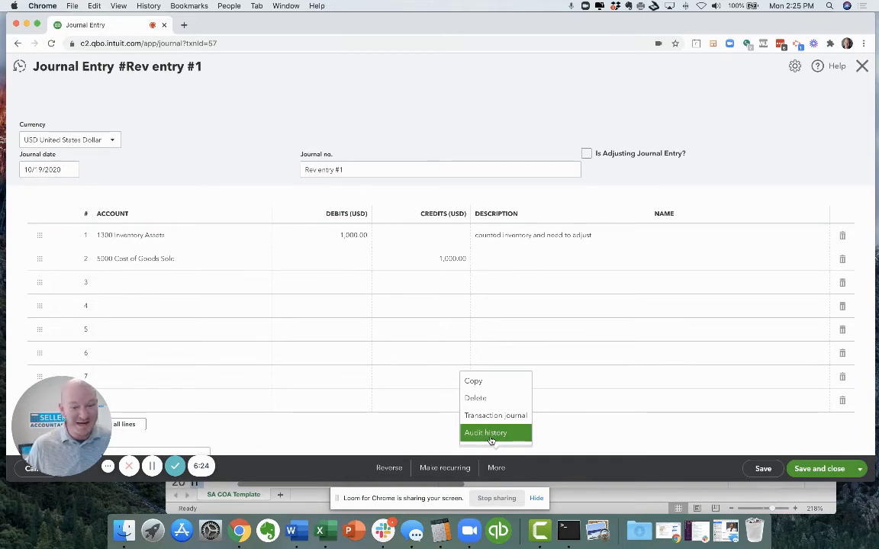
{"action": "left_click", "coordinate": [486, 433]}
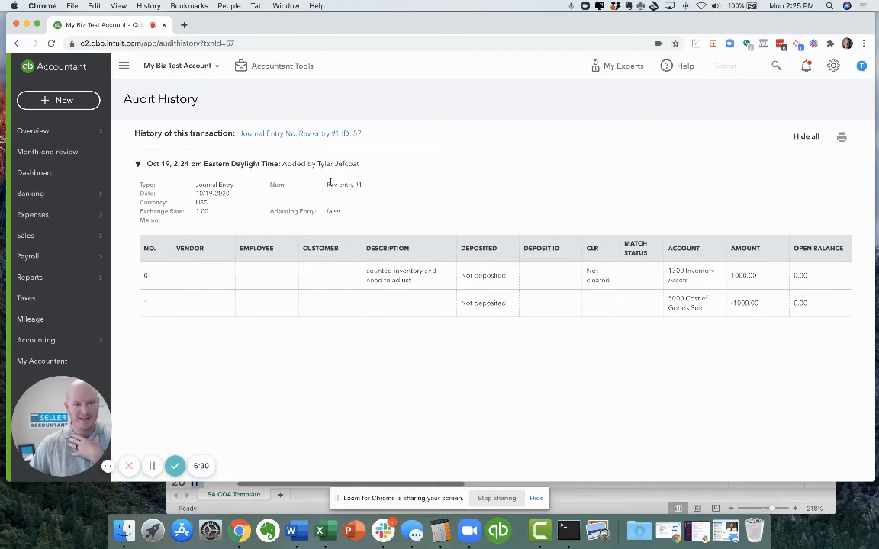
{"action": "mouse_move", "coordinate": [460, 330]}
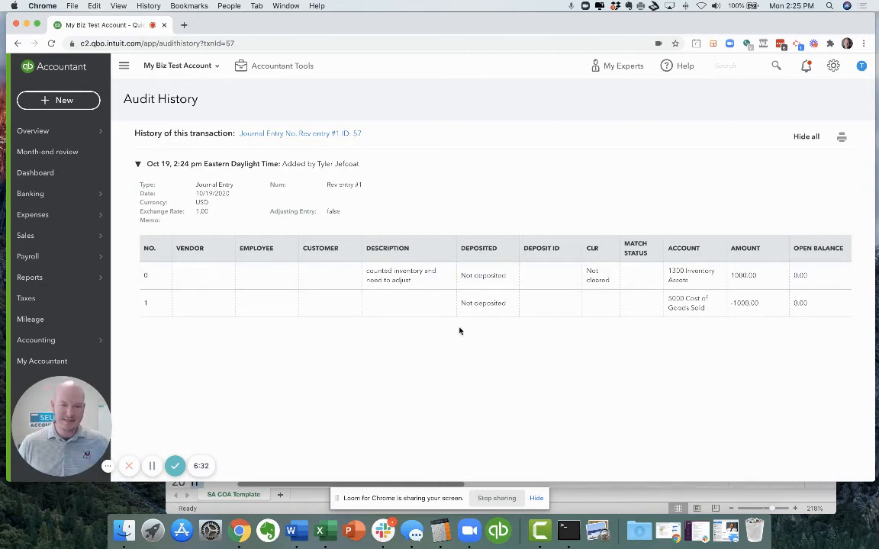
{"action": "mouse_move", "coordinate": [290, 339]}
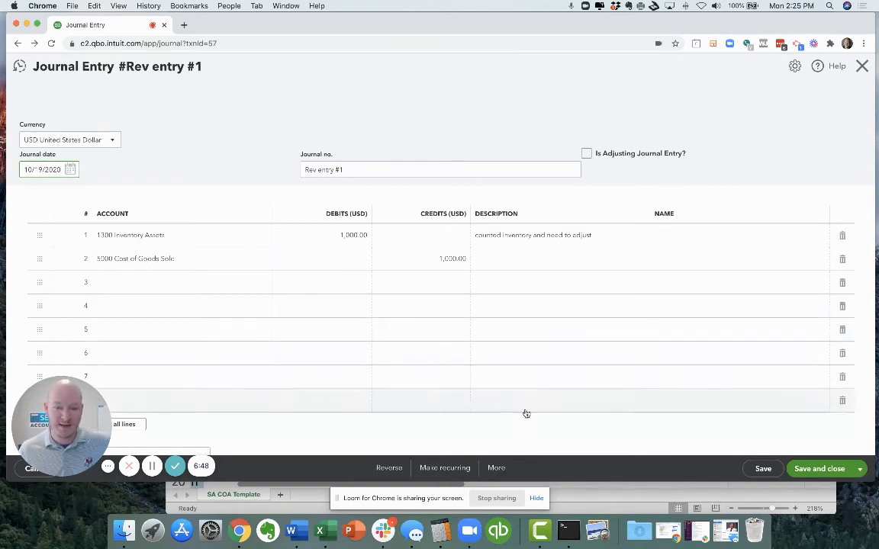
Step: Delete Rev entry #1 through More > Delete and confirm with Yes
{"action": "left_click", "coordinate": [496, 468]}
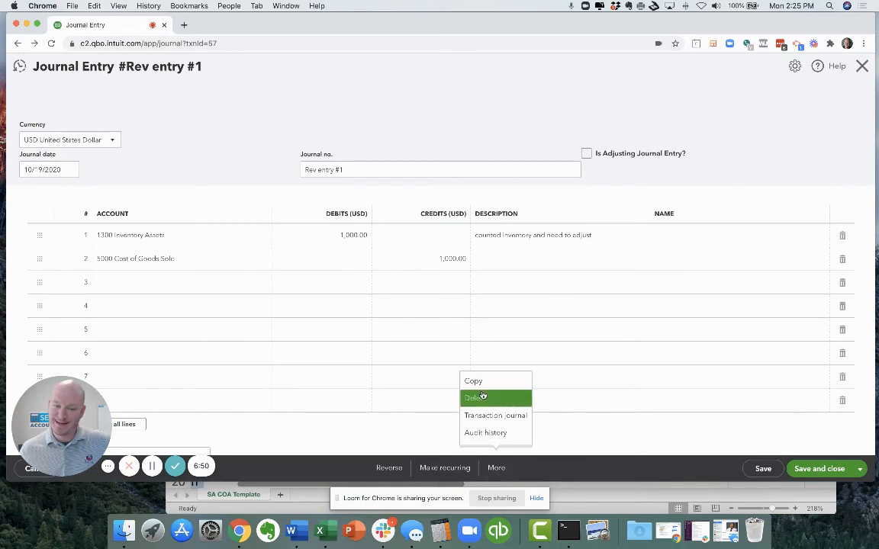
{"action": "left_click", "coordinate": [476, 397]}
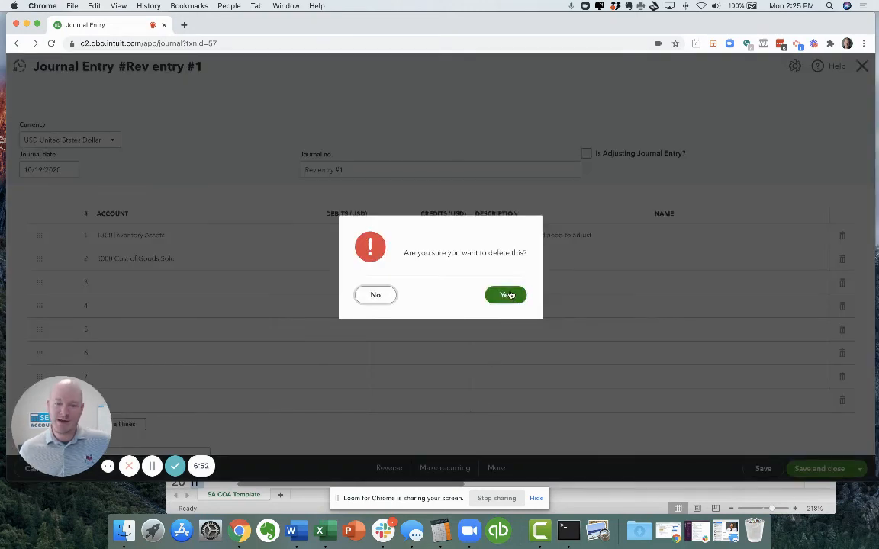
{"action": "left_click", "coordinate": [506, 295]}
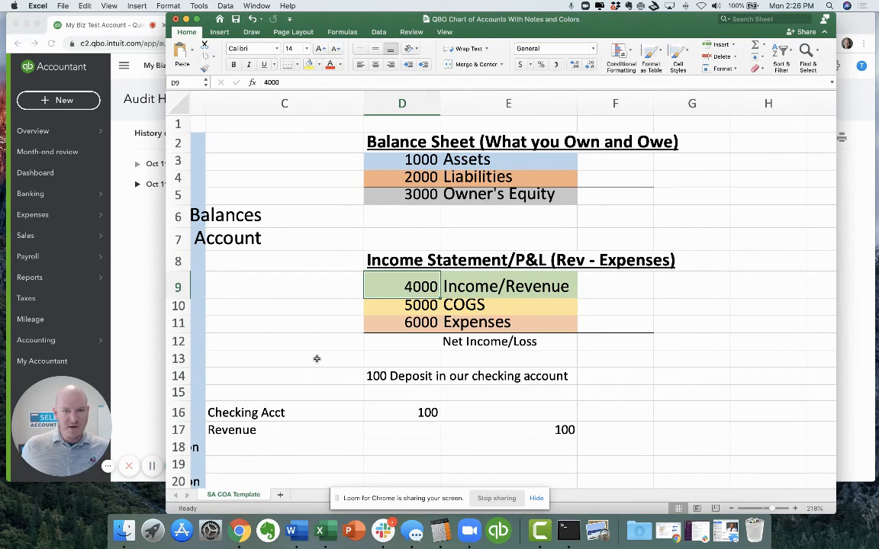
{"action": "mouse_move", "coordinate": [126, 330]}
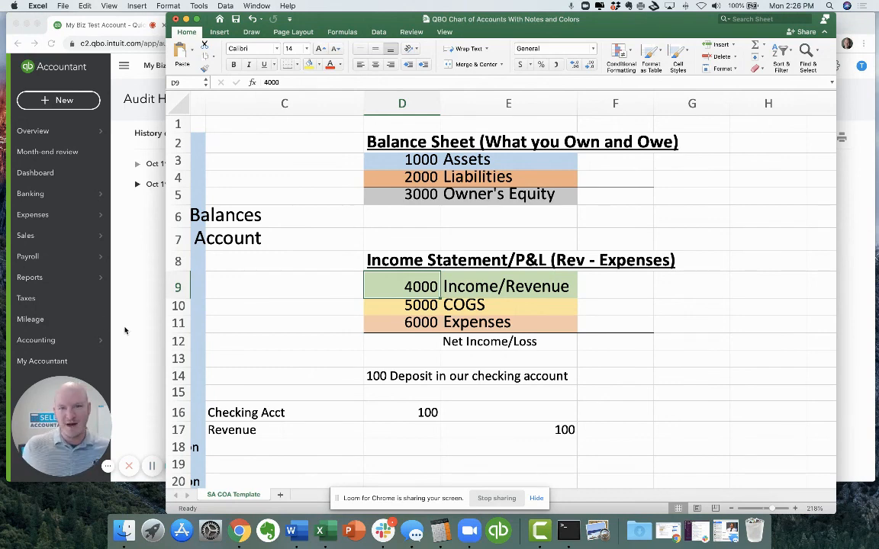